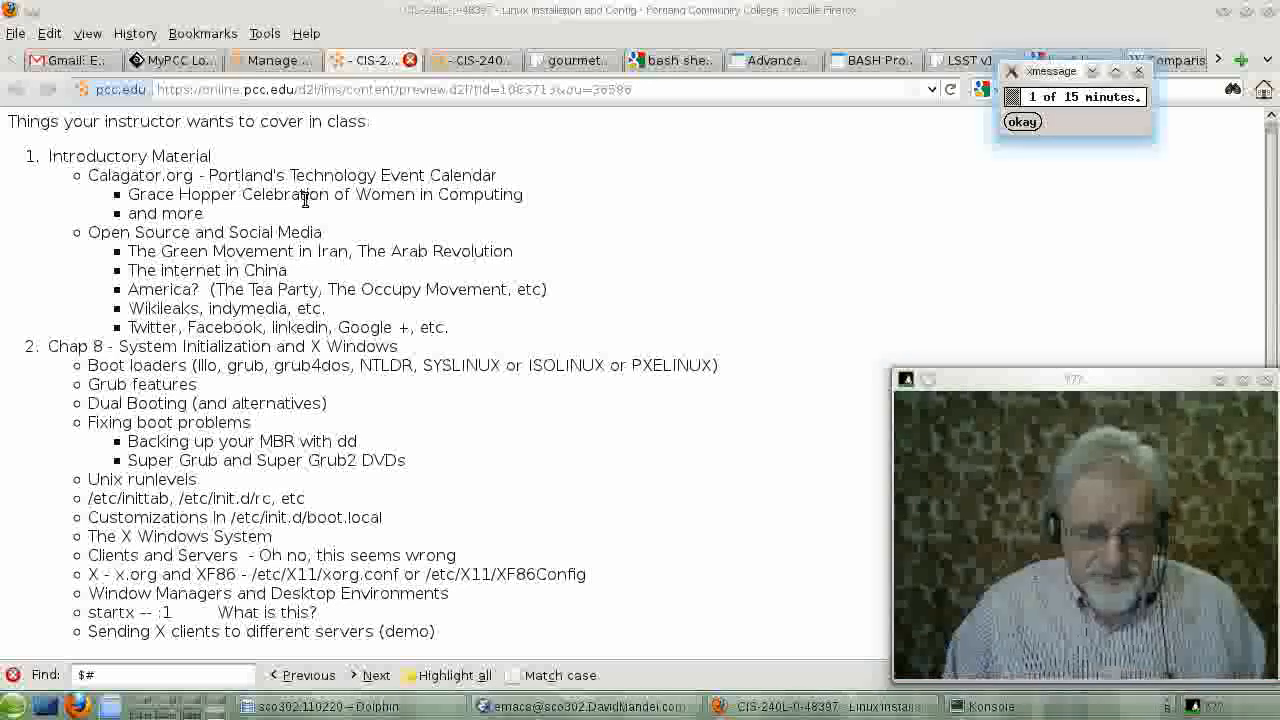
Step: Click repeatedly at the same spot near the top-right of the Konsole window
{"action": "left_click", "coordinate": [1021, 121]}
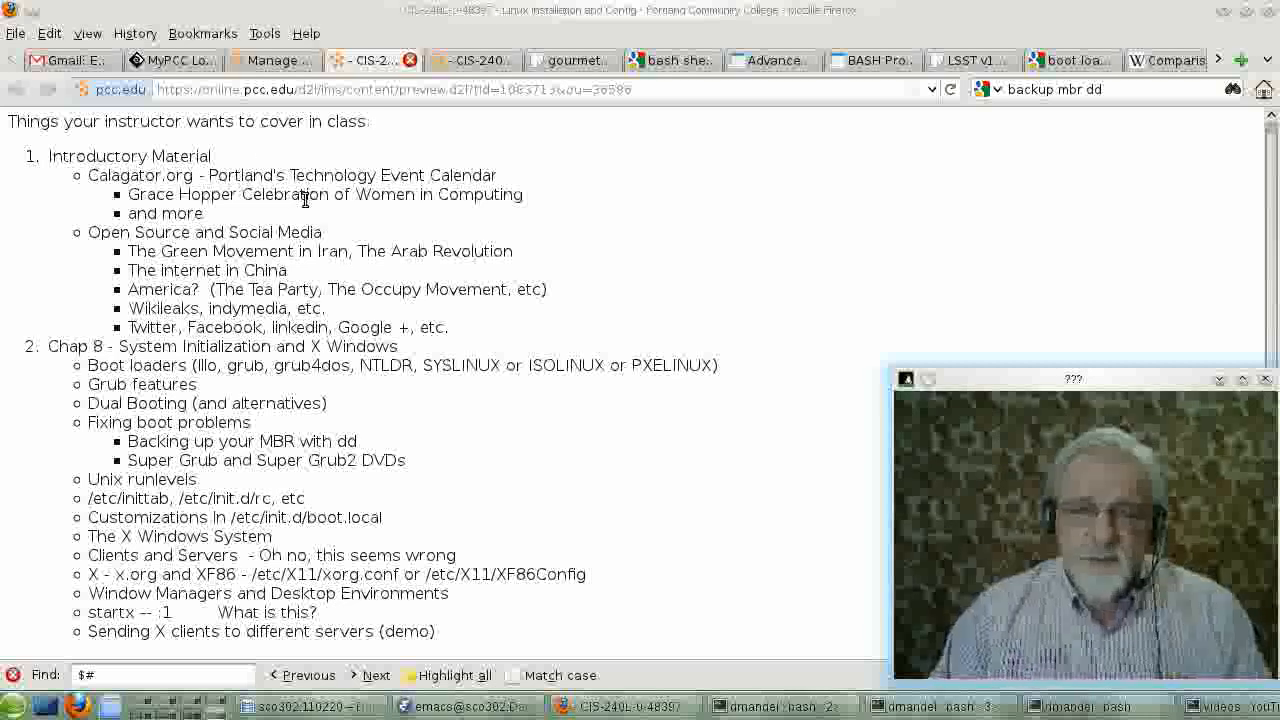
{"action": "mouse_move", "coordinate": [498, 233]}
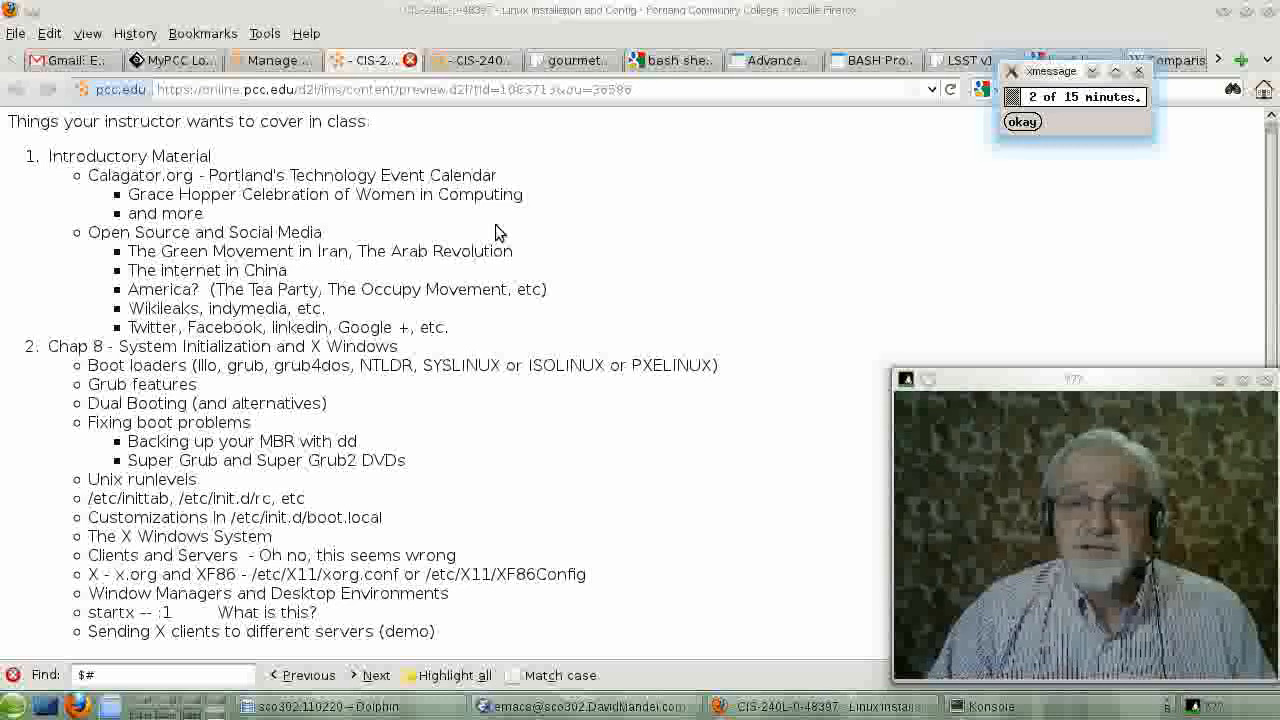
{"action": "left_click", "coordinate": [1022, 121]}
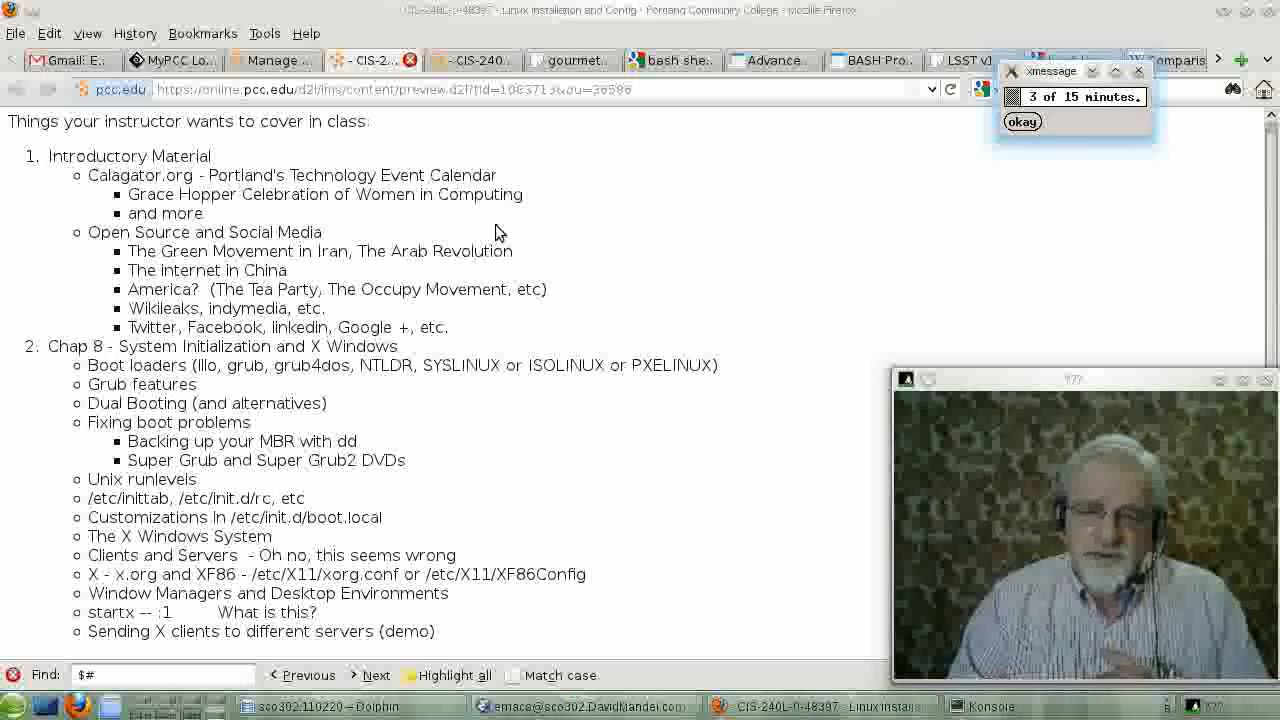
{"action": "left_click", "coordinate": [1021, 121]}
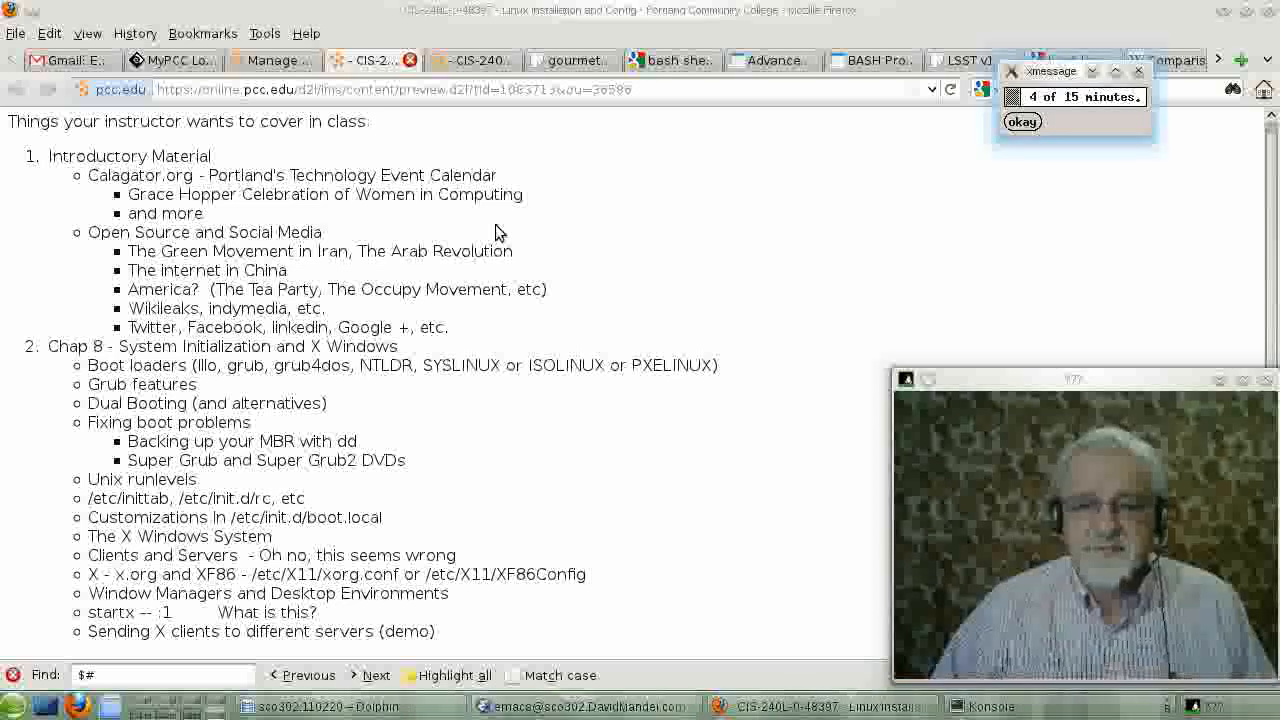
{"action": "left_click", "coordinate": [1022, 121]}
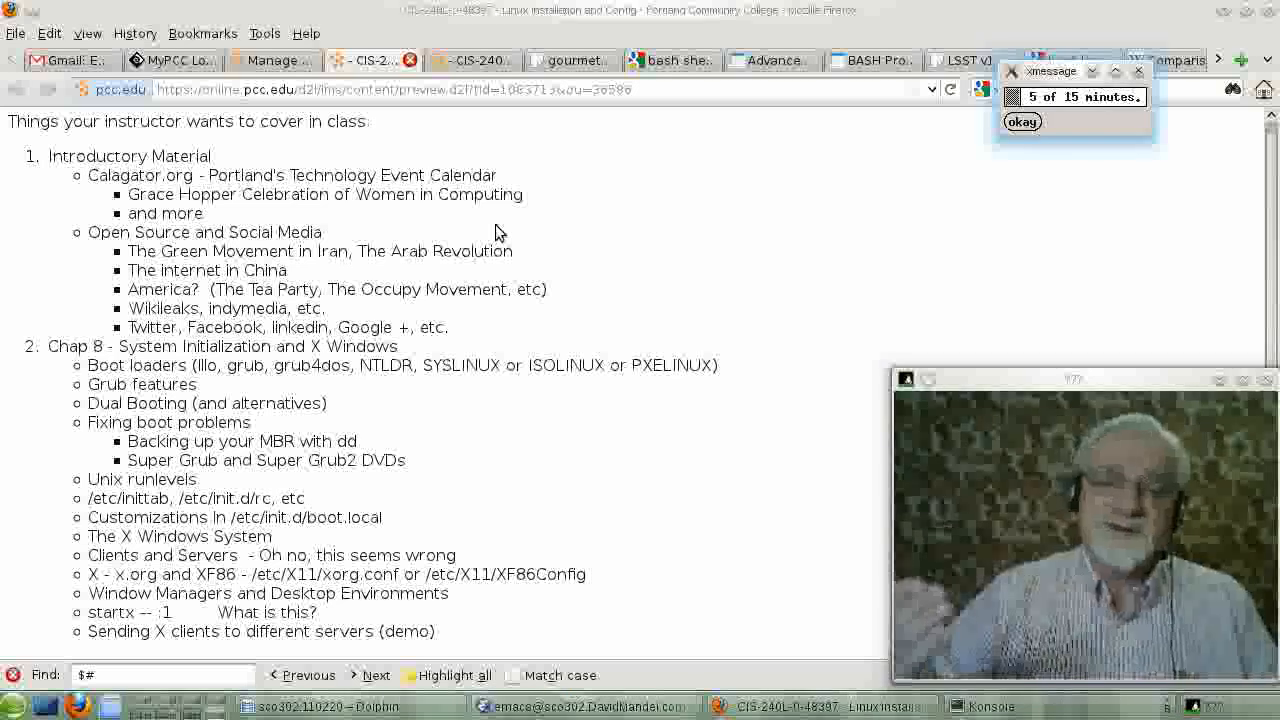
{"action": "left_click", "coordinate": [1022, 121]}
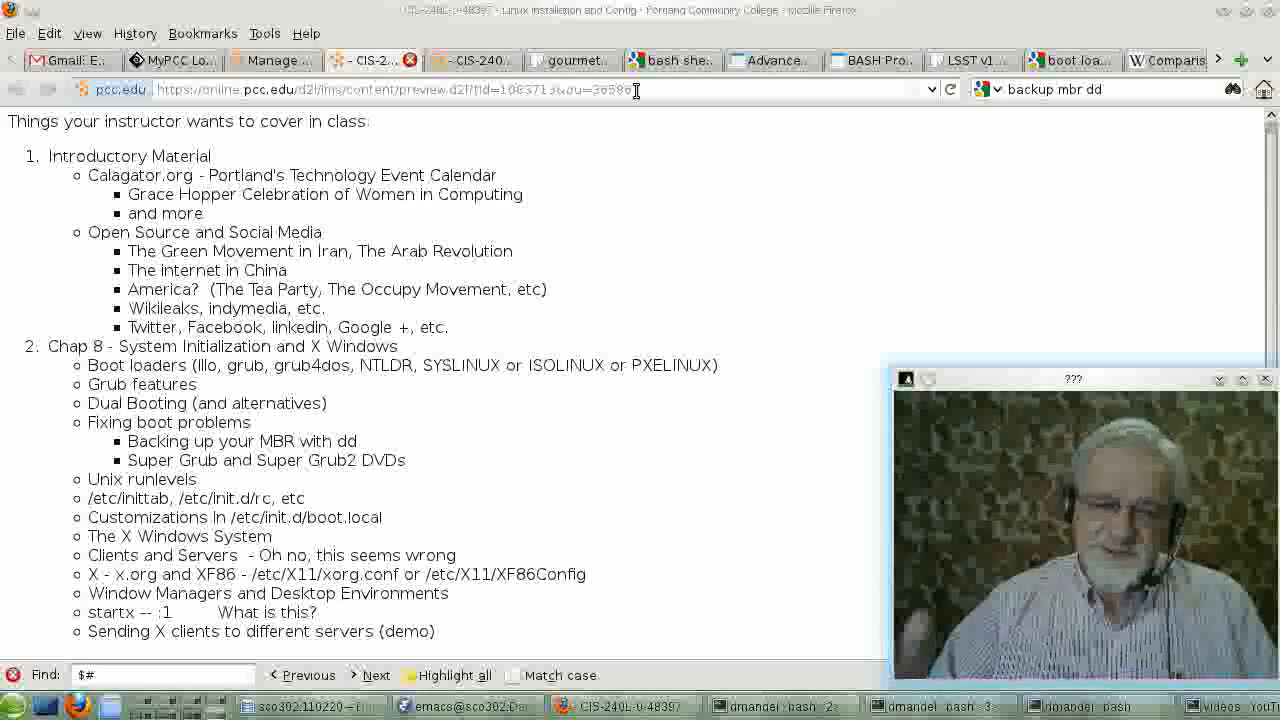
{"action": "mouse_move", "coordinate": [657, 330]}
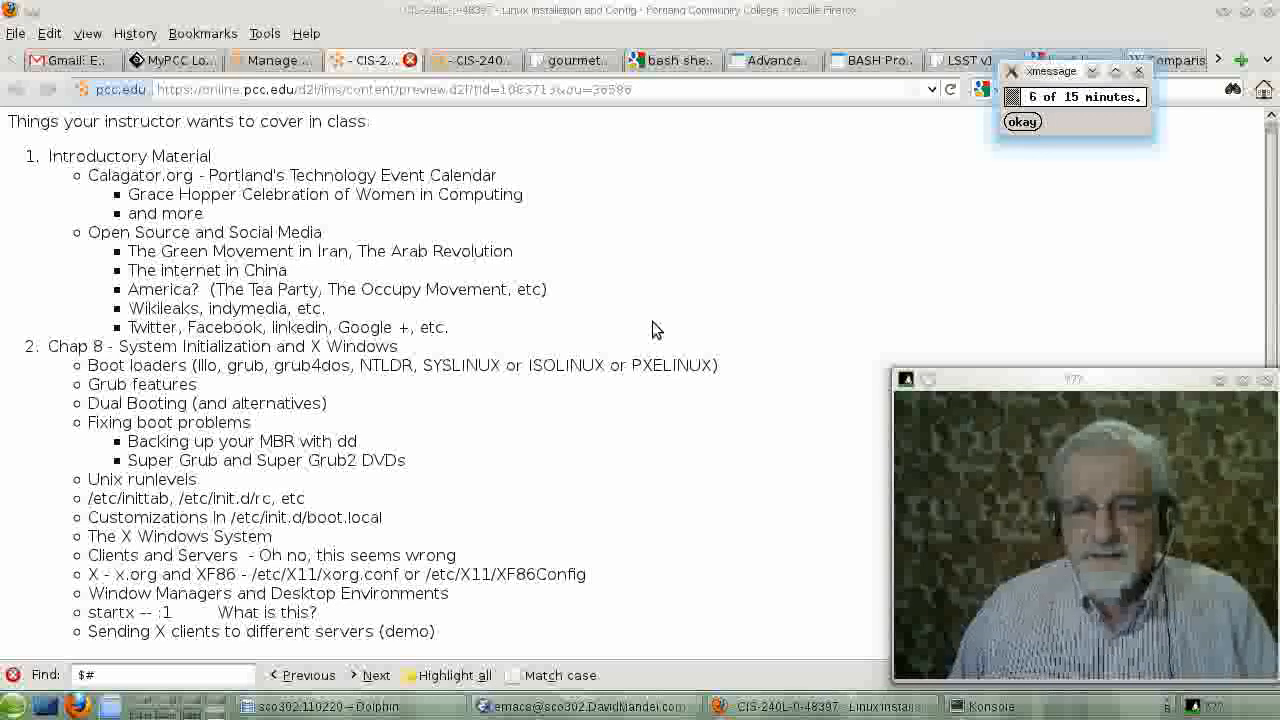
{"action": "left_click", "coordinate": [1021, 121]}
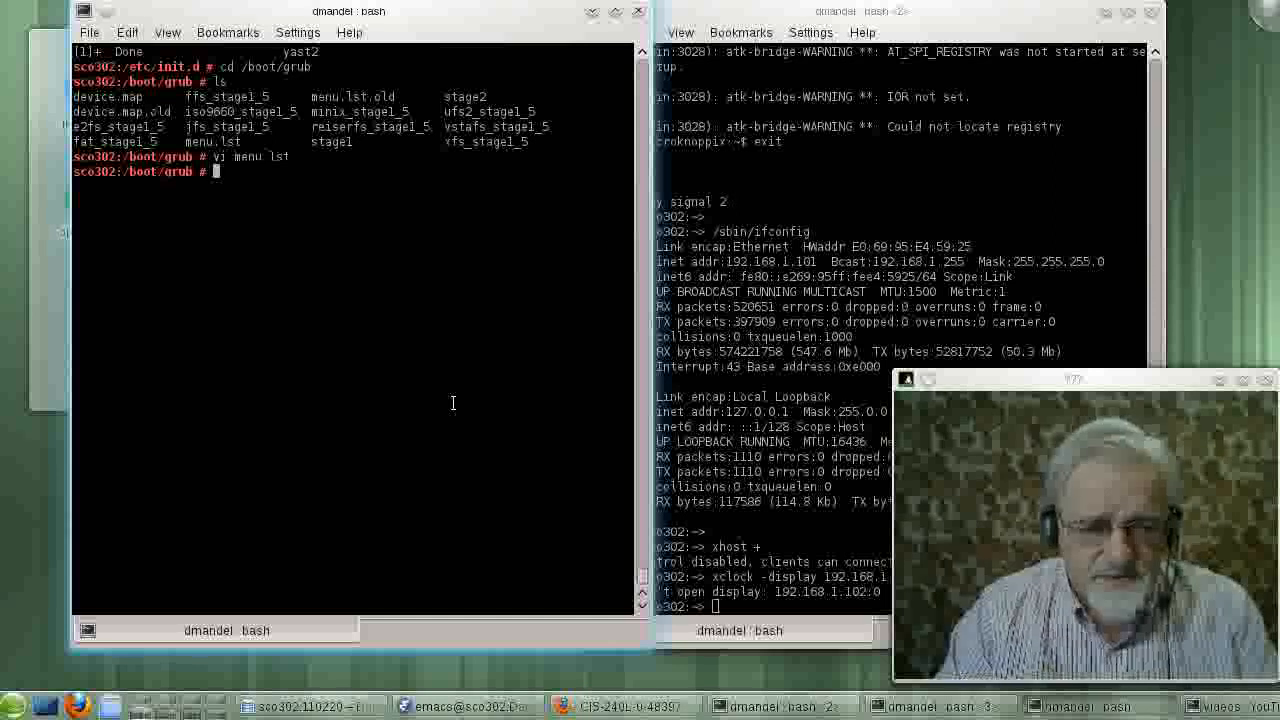
Step: Change to /etc and enter 'emacs init', Tab-completing to inittab
{"action": "type", "text": "cd /etc"}
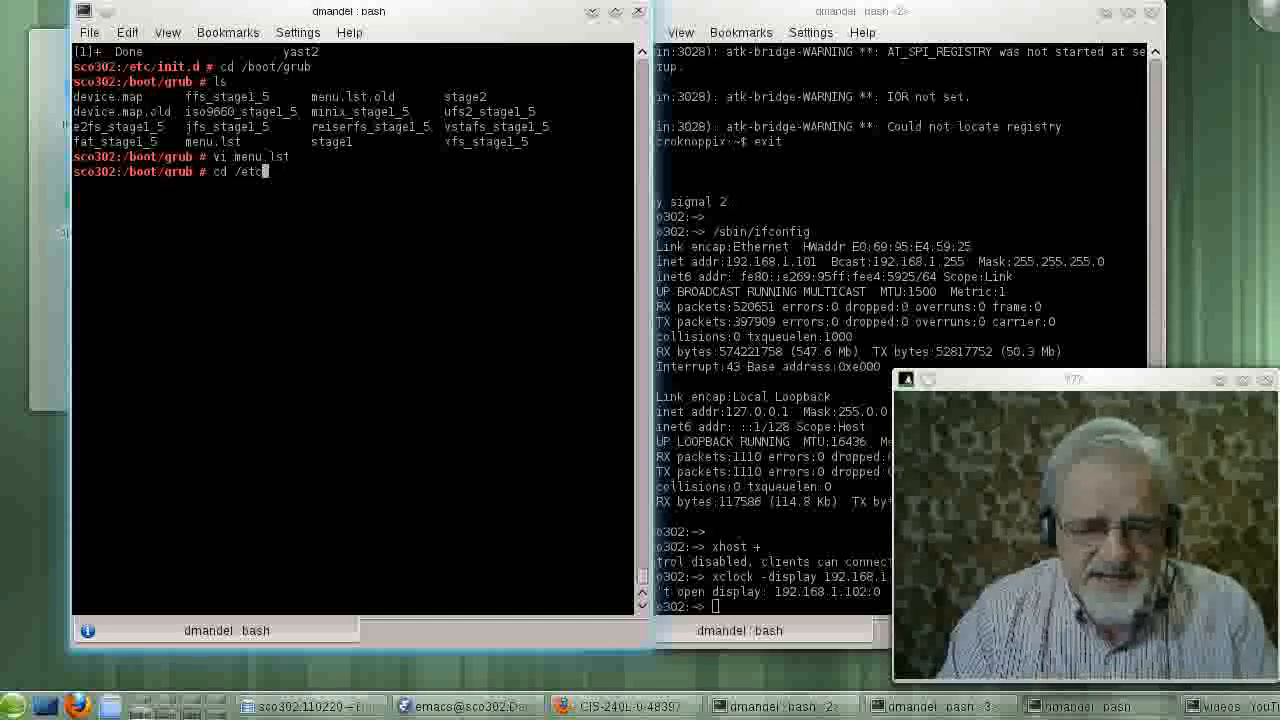
{"action": "type", "text": "emacs"}
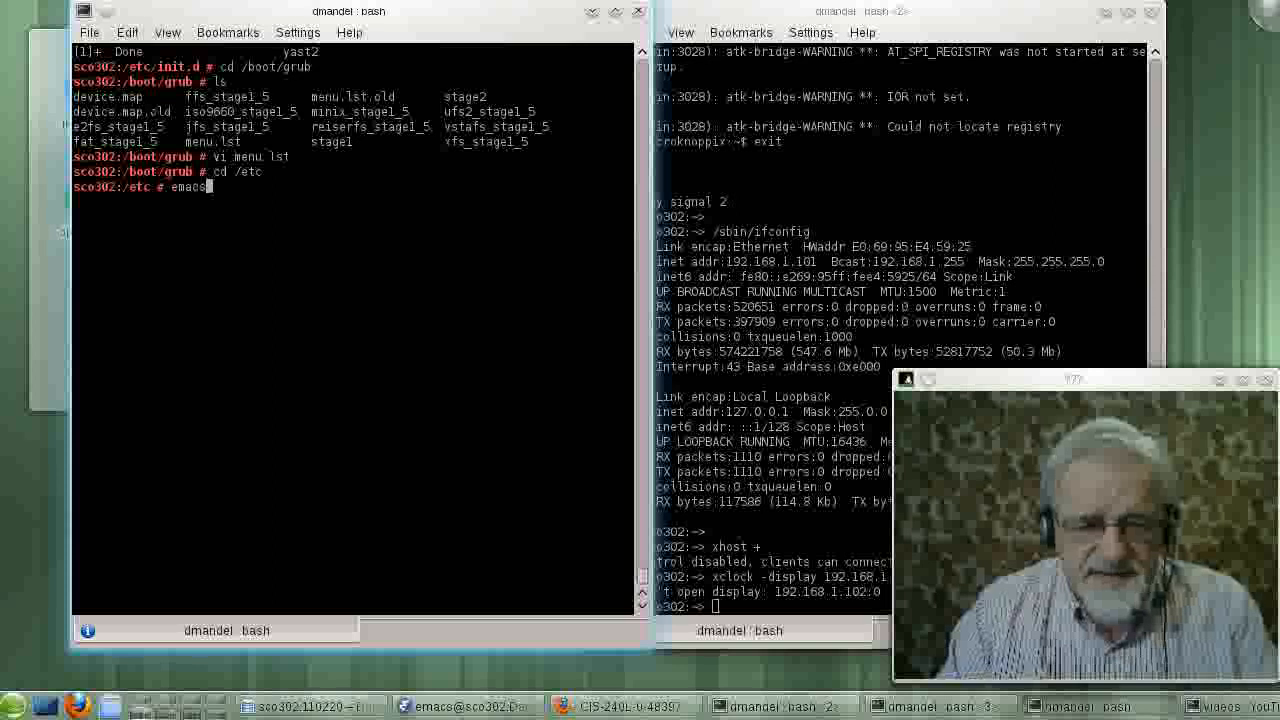
{"action": "type", "text": "init"}
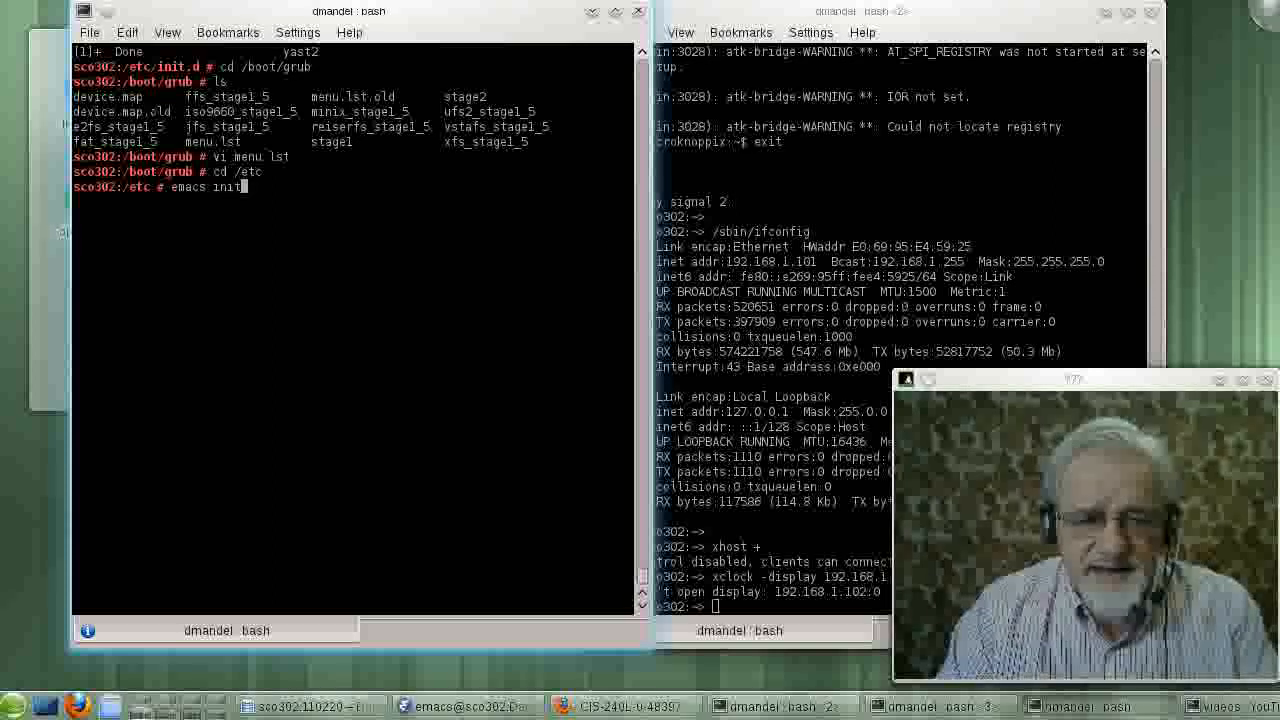
{"action": "type", "text": "tab"}
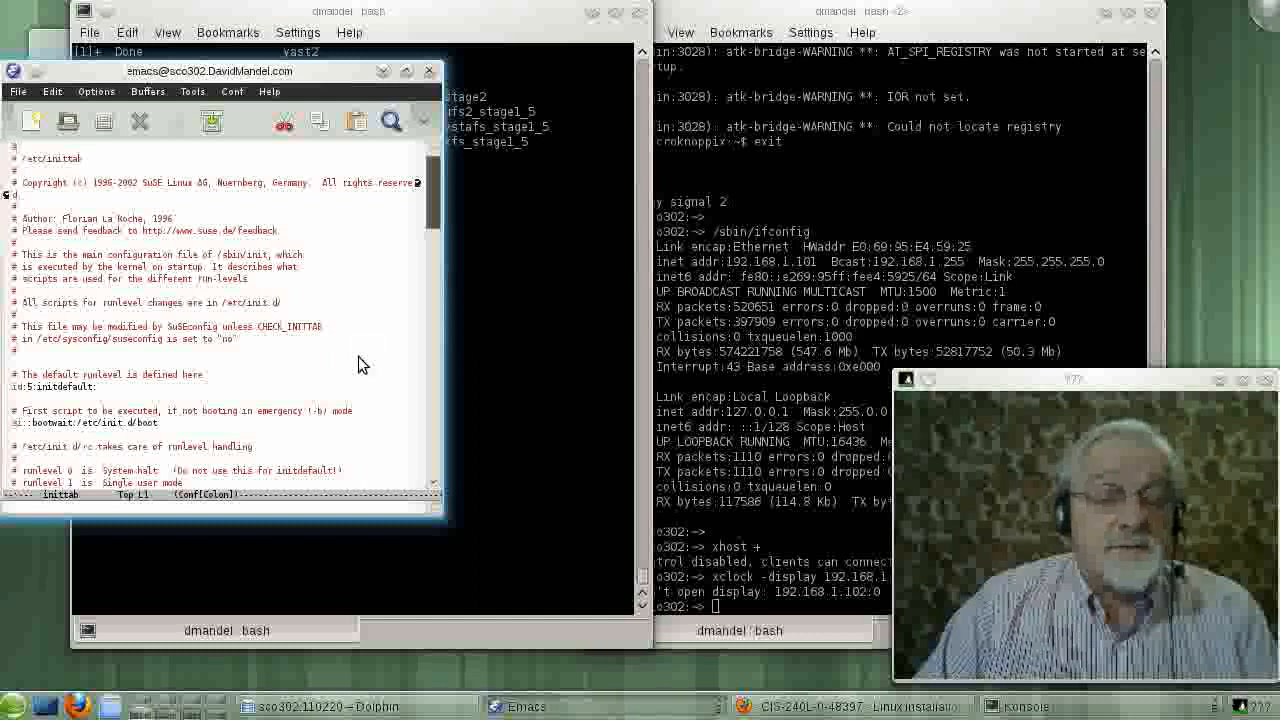
{"action": "mouse_move", "coordinate": [370, 368]}
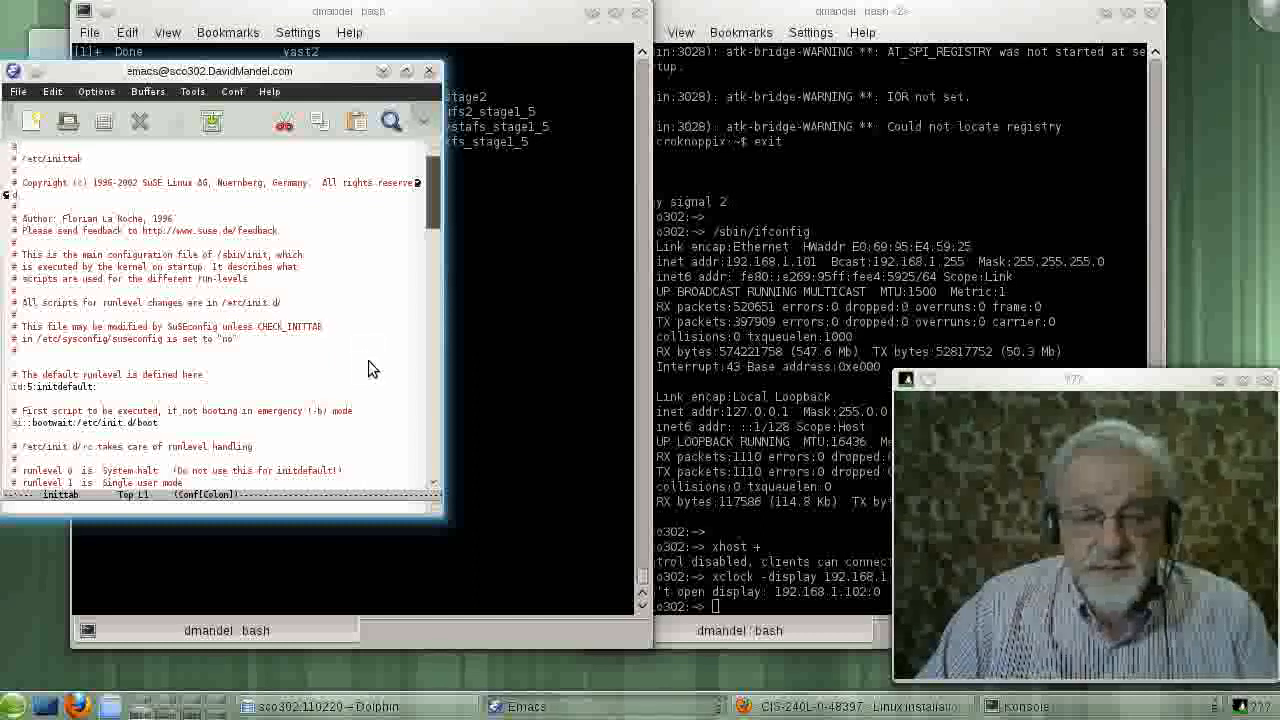
{"action": "mouse_move", "coordinate": [340, 345]}
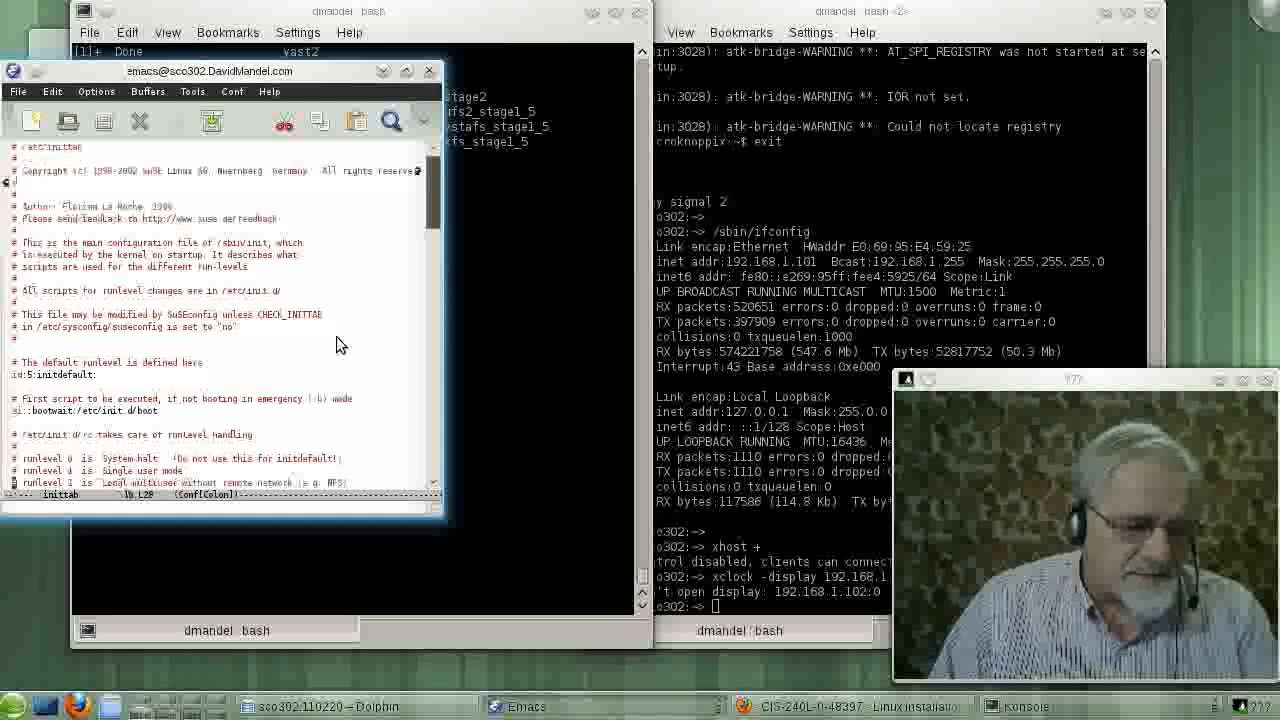
Step: Scroll inittab down to the runlevel 0–6 comments and l0–l6 /etc/init.d/rc lines
{"action": "scroll", "scroll_direction": "down", "scroll_amount": 3}
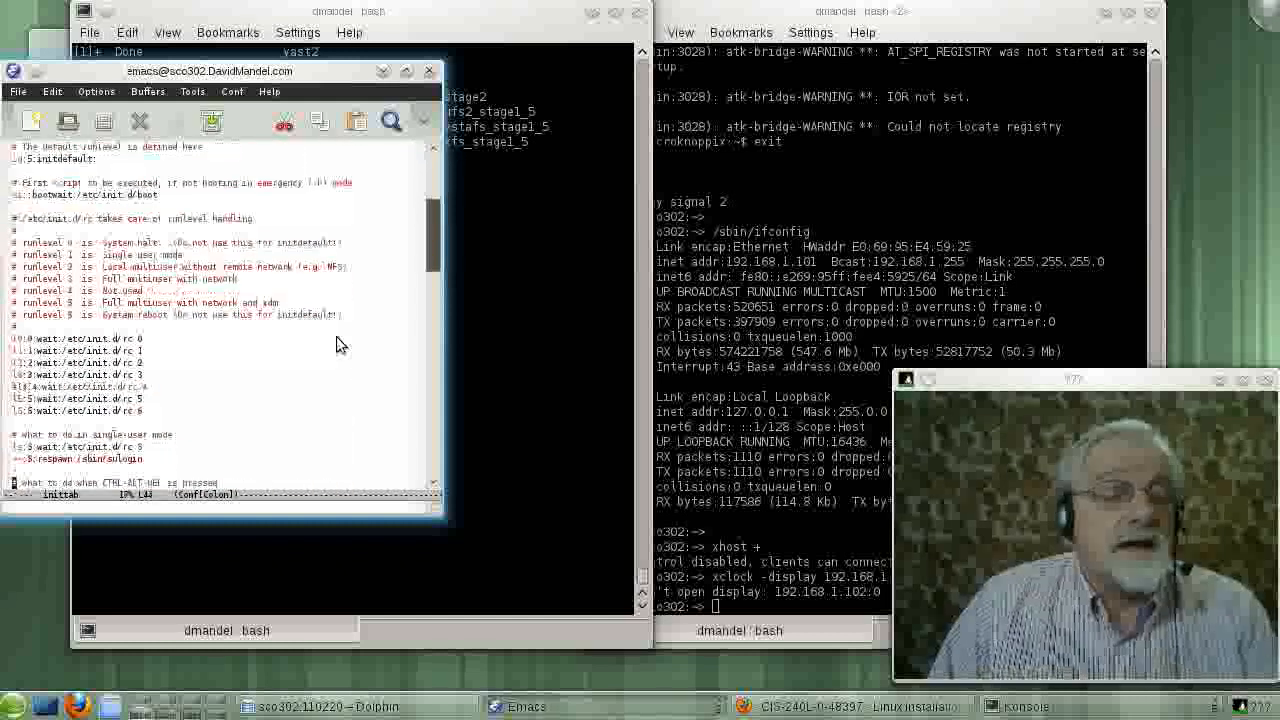
{"action": "scroll", "scroll_direction": "down", "scroll_amount": 3}
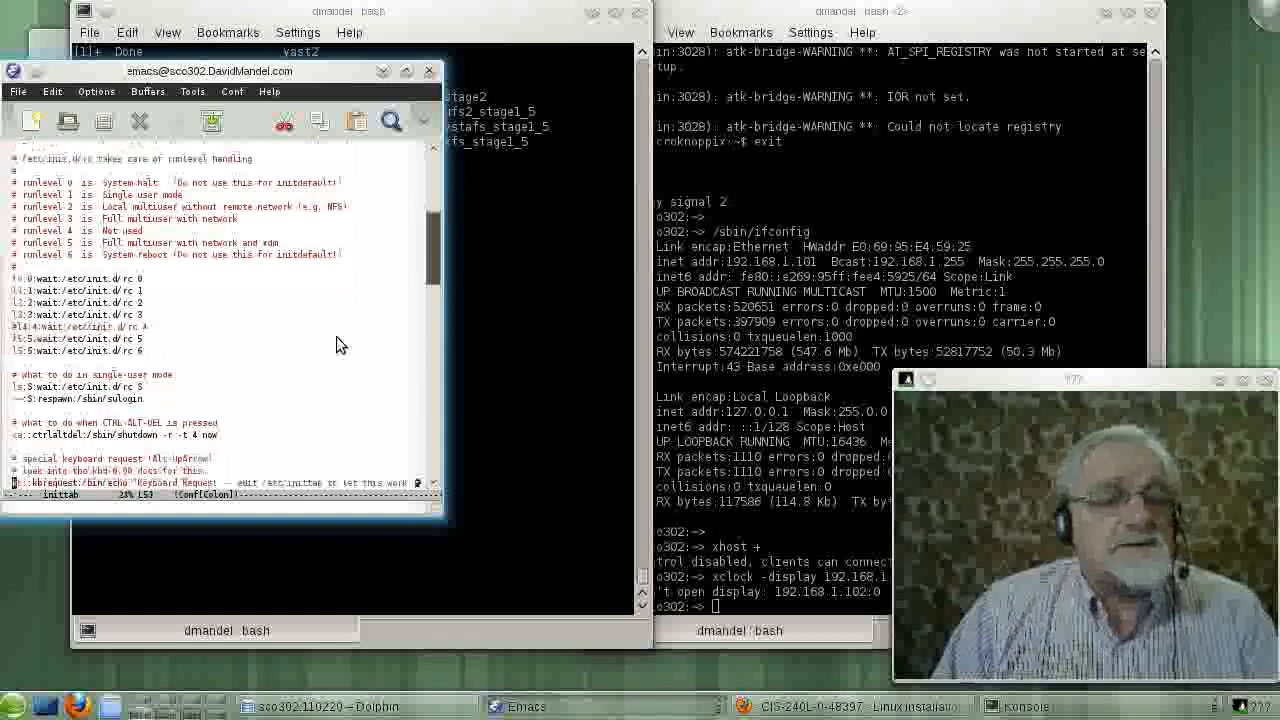
Step: Scroll inittab past CTRL-ALT-DEL and powerfail entries to the mingetty tty1–tty6 lines
{"action": "scroll", "scroll_direction": "down", "scroll_amount": 3}
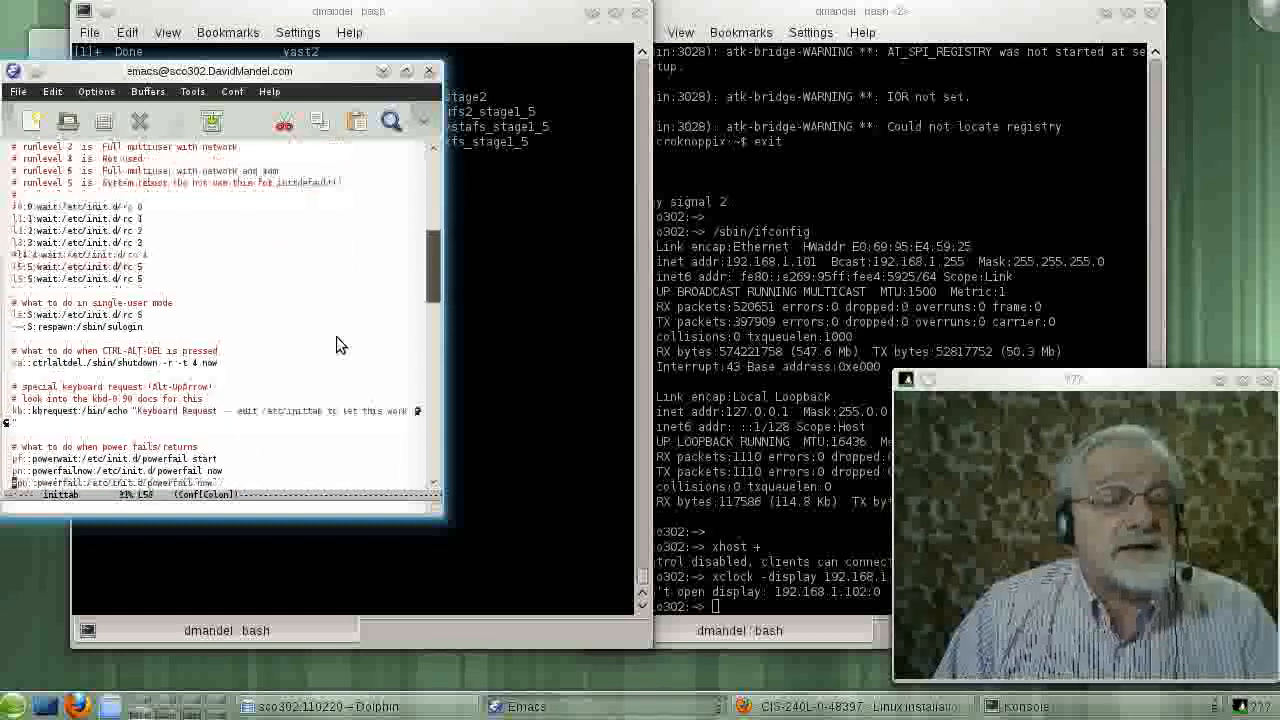
{"action": "scroll", "scroll_direction": "down", "scroll_amount": 3}
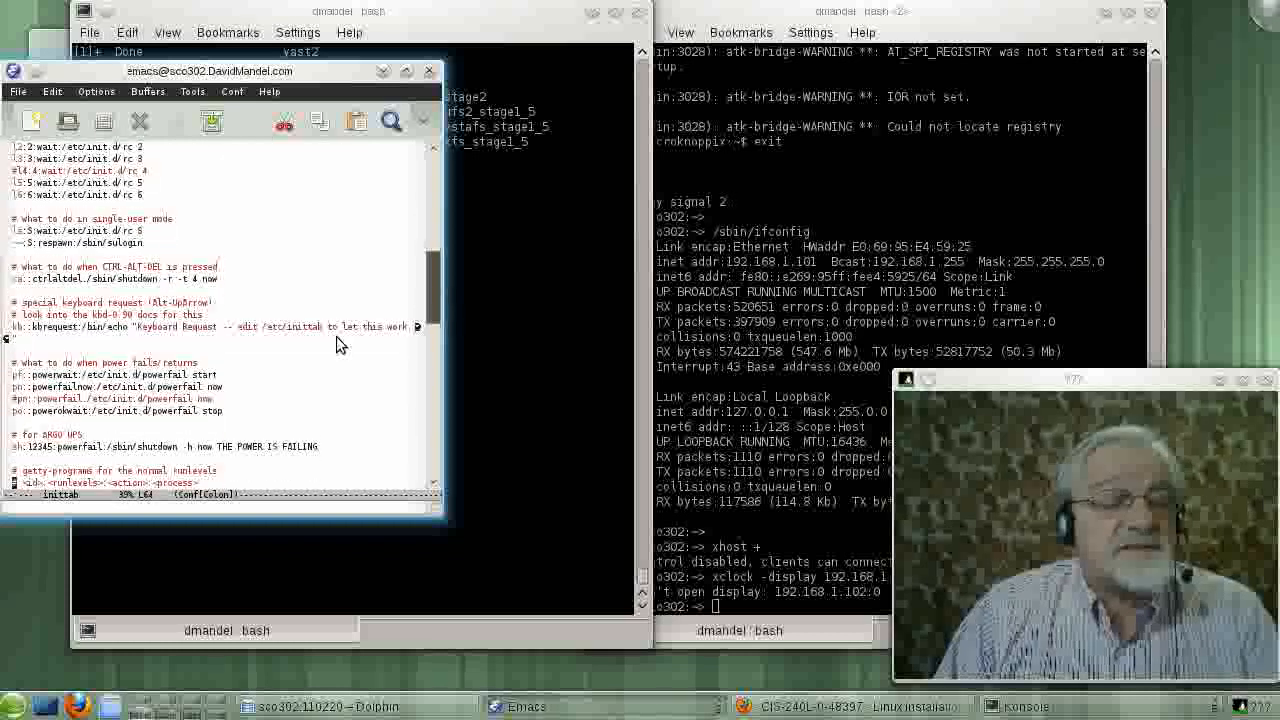
{"action": "scroll", "scroll_direction": "down", "scroll_amount": 3}
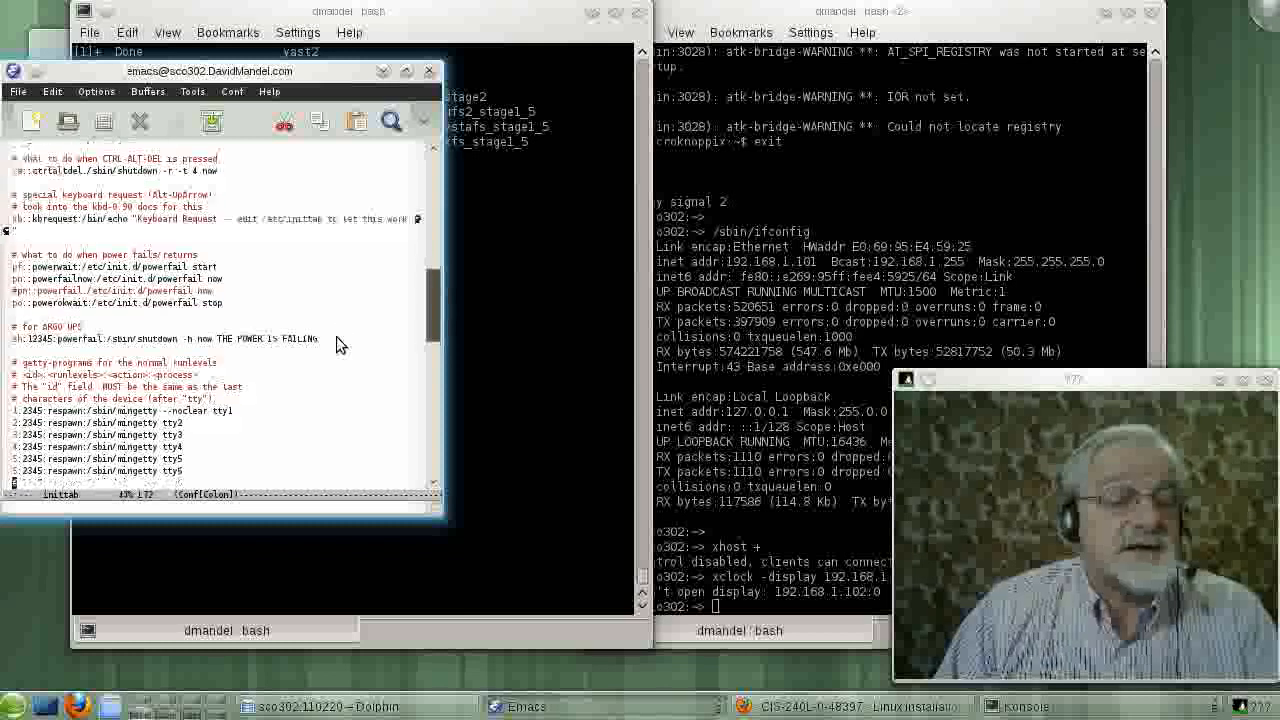
{"action": "scroll", "scroll_direction": "down", "scroll_amount": 3}
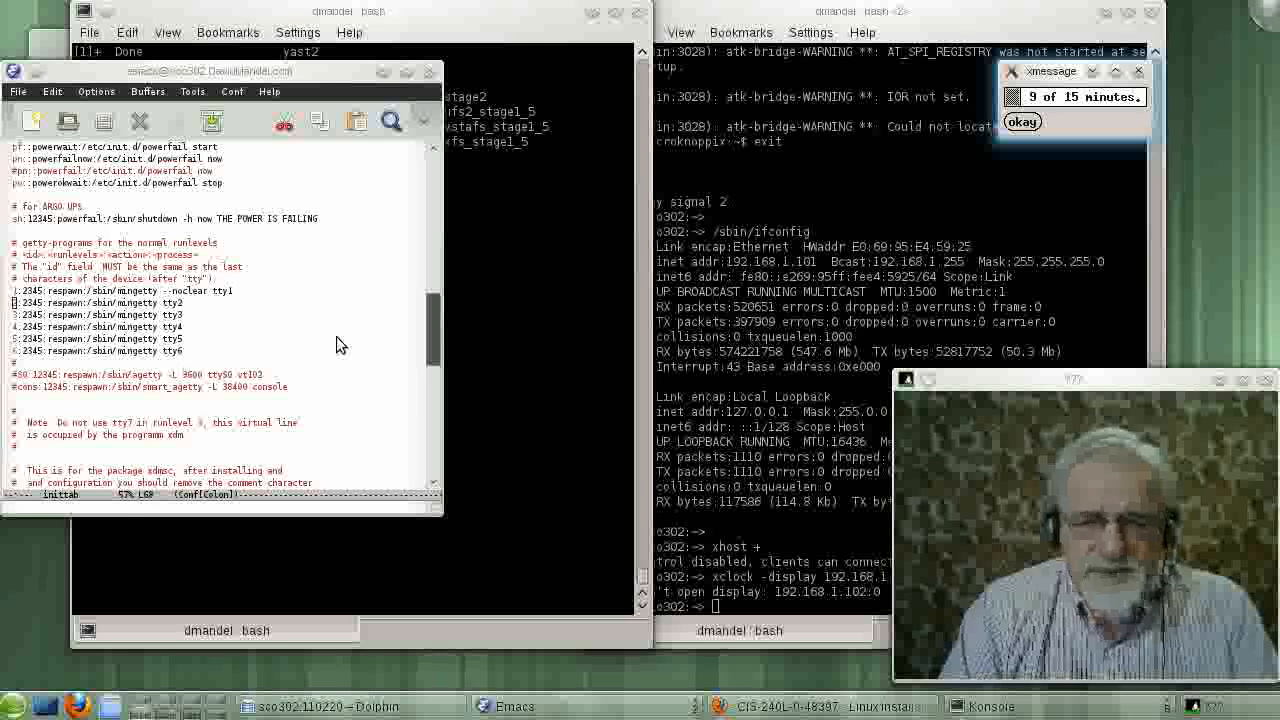
{"action": "left_click", "coordinate": [1021, 121]}
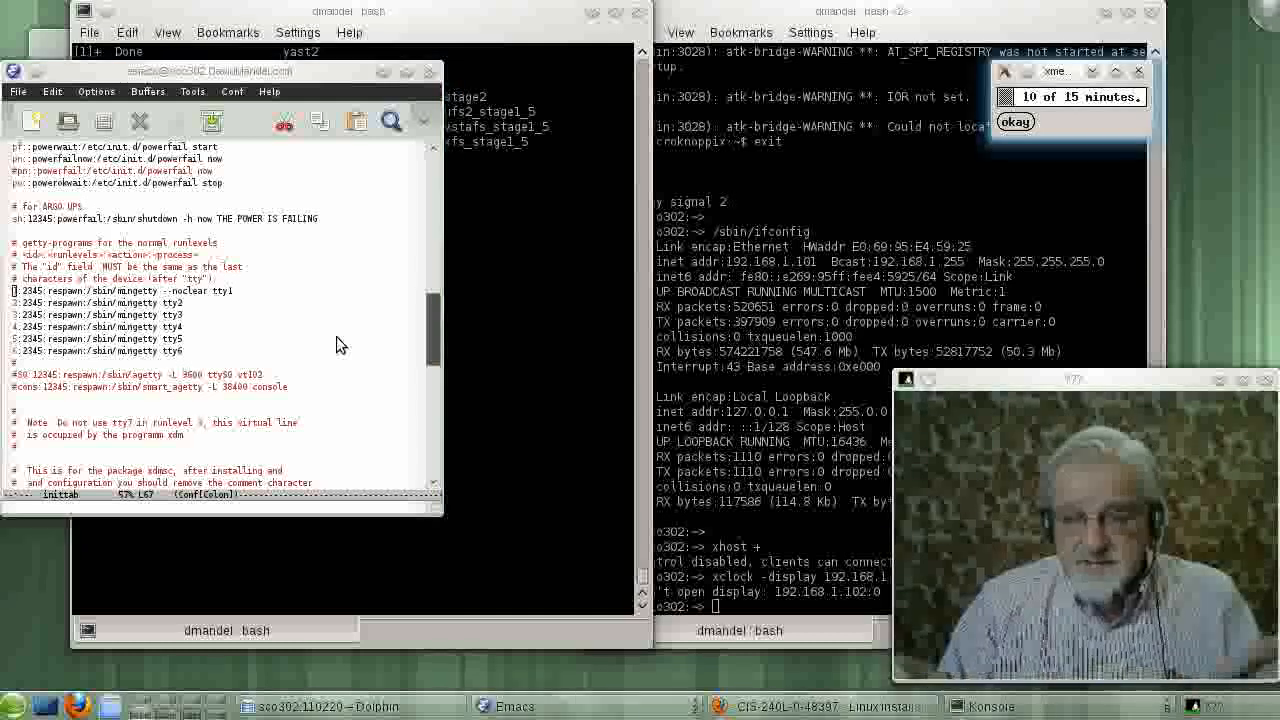
{"action": "left_click", "coordinate": [1014, 121]}
{"action": "type", "text": "7:2345:respawn:/sbin/mingetty tty7"}
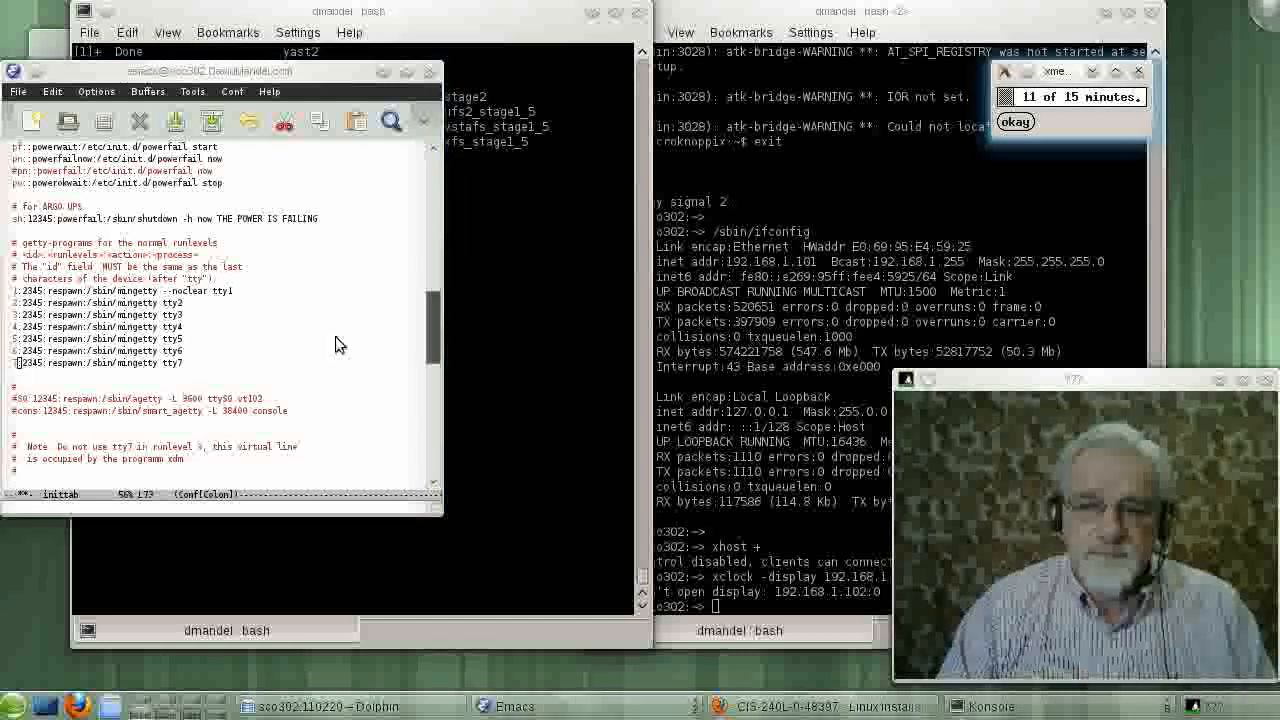
Step: Click near the top of the Emacs window in the inittab getty section
{"action": "left_click", "coordinate": [1014, 121]}
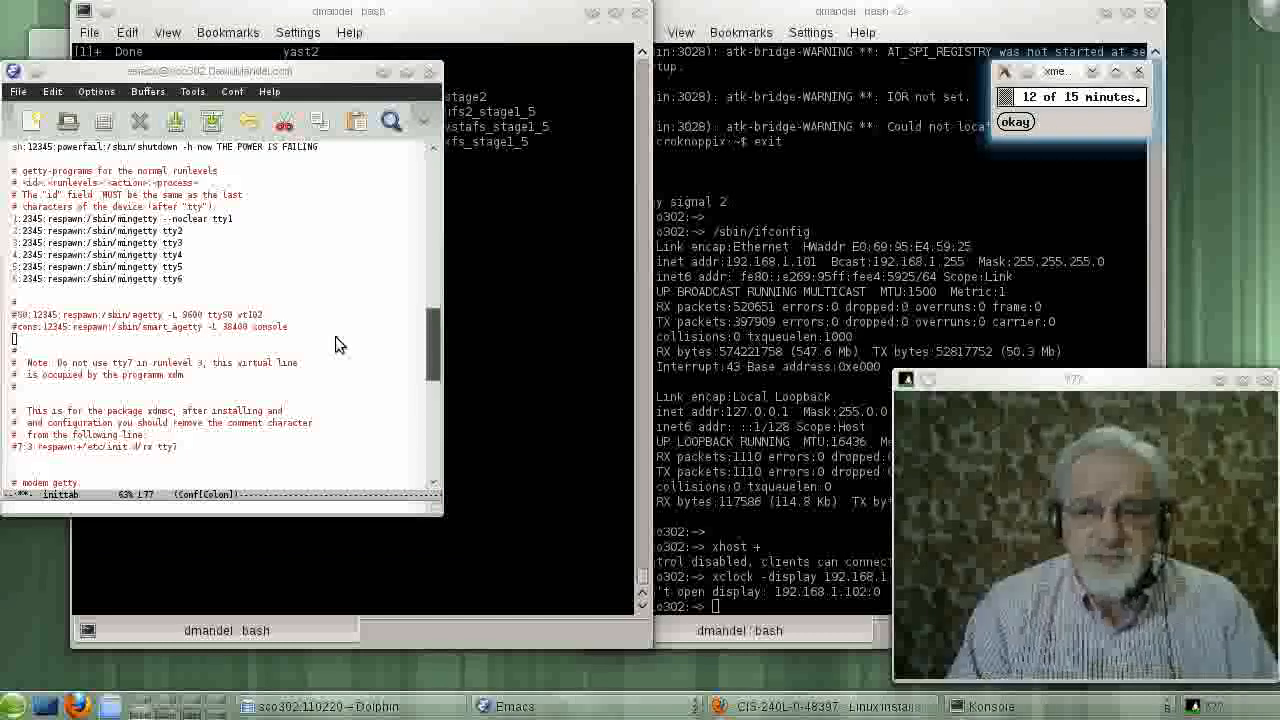
Step: Save inittab with C-x C-s and return to the Konsole prompt in /etc
{"action": "left_click", "coordinate": [1015, 121]}
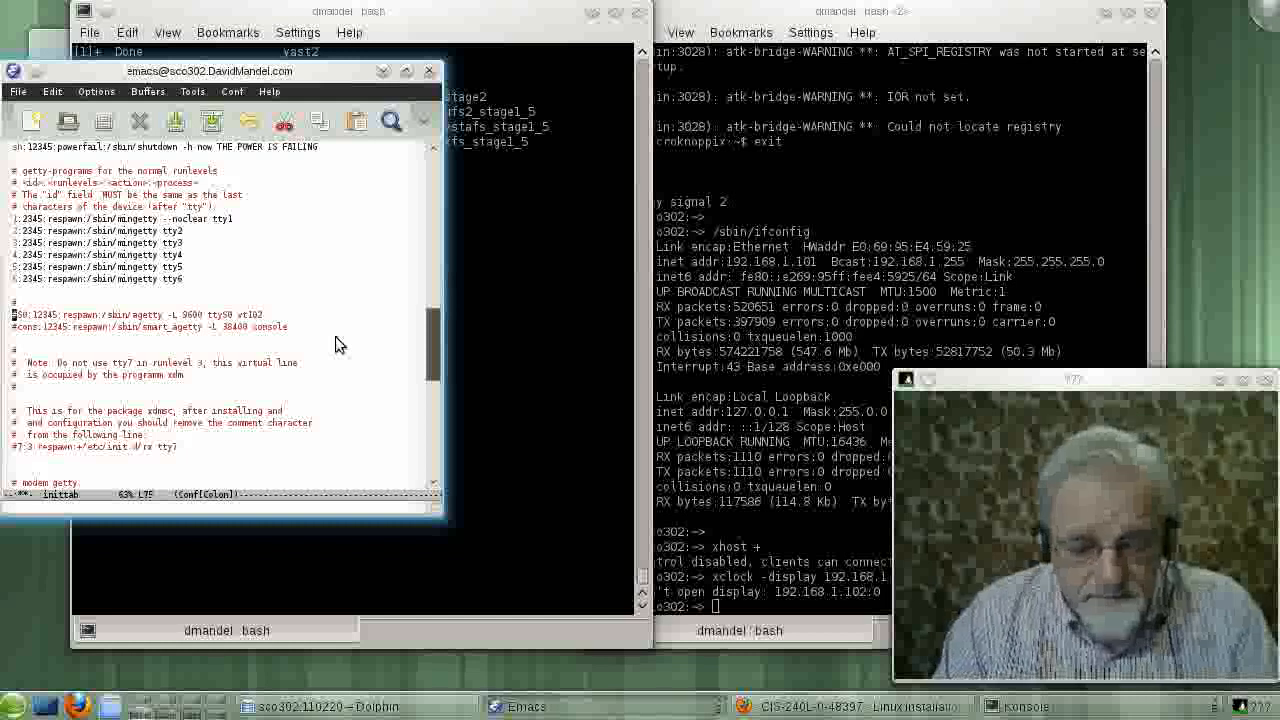
{"action": "key", "text": "ctrl+x ctrl+s"}
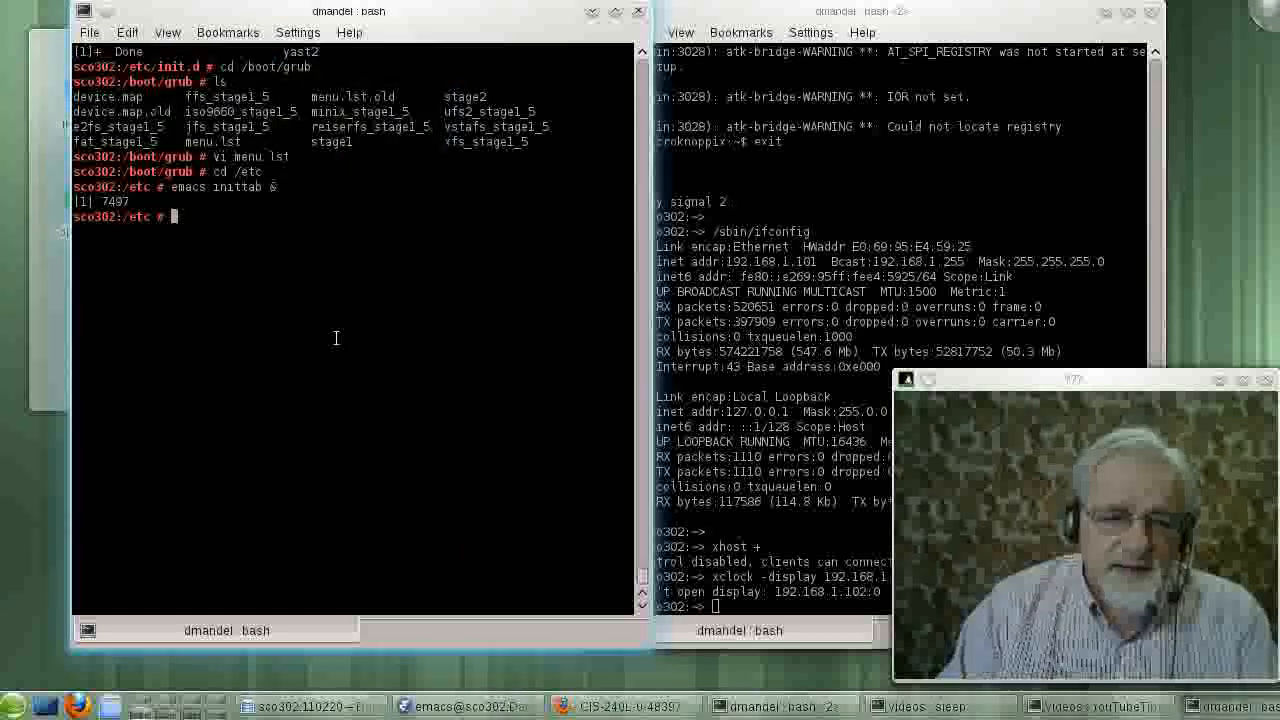
Step: Change into init.d and launch 'emacs rc &' on the rc script
{"action": "type", "text": "cd"}
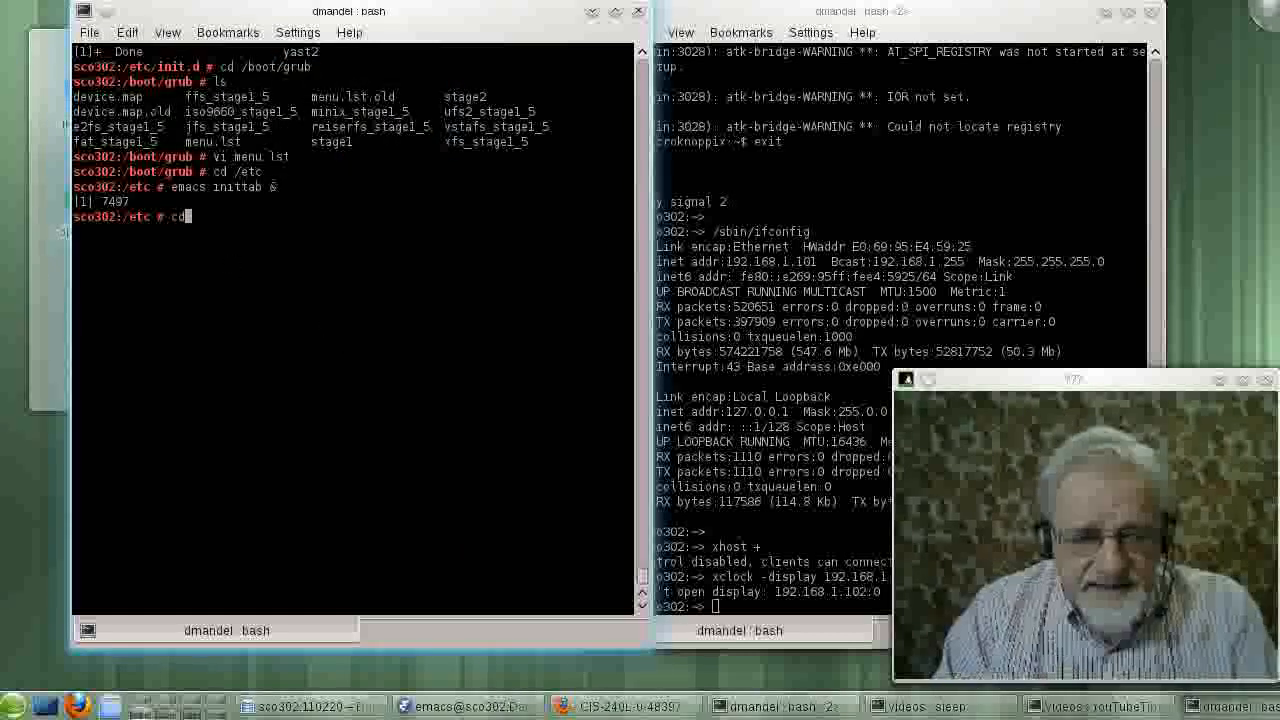
{"action": "type", "text": "ini"}
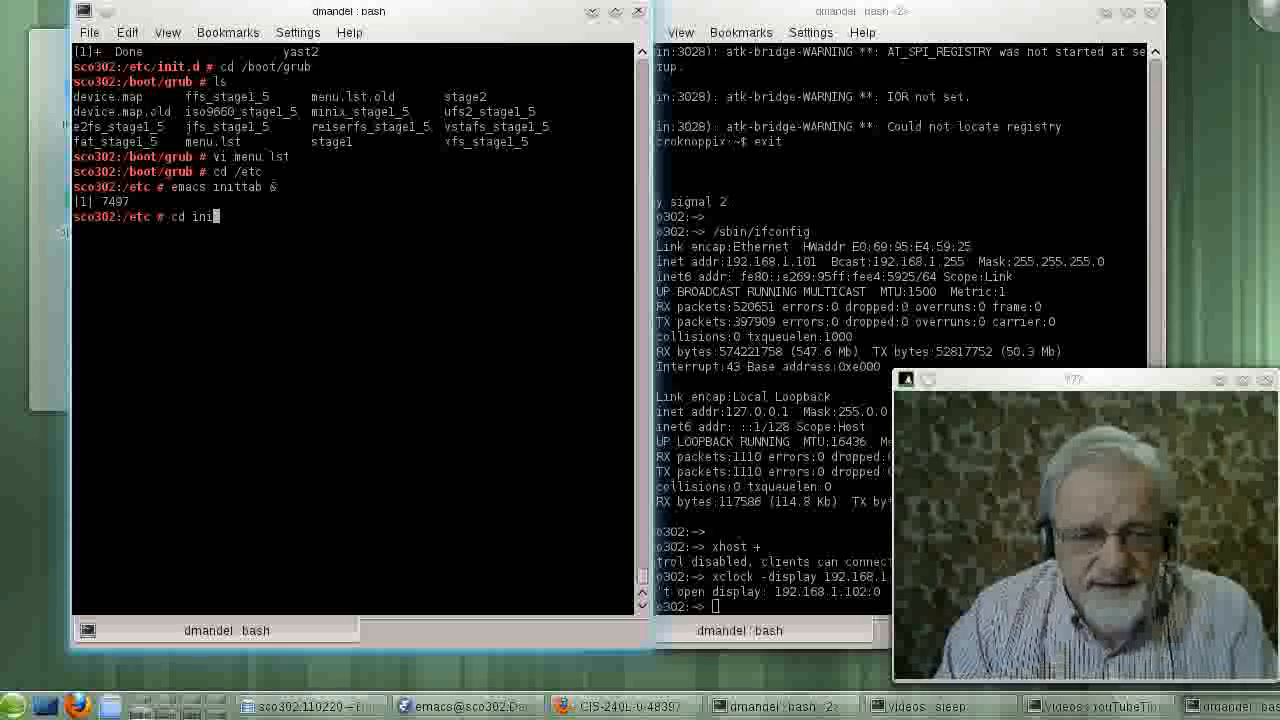
{"action": "key", "text": "Return"}
{"action": "type", "text": "ls"}
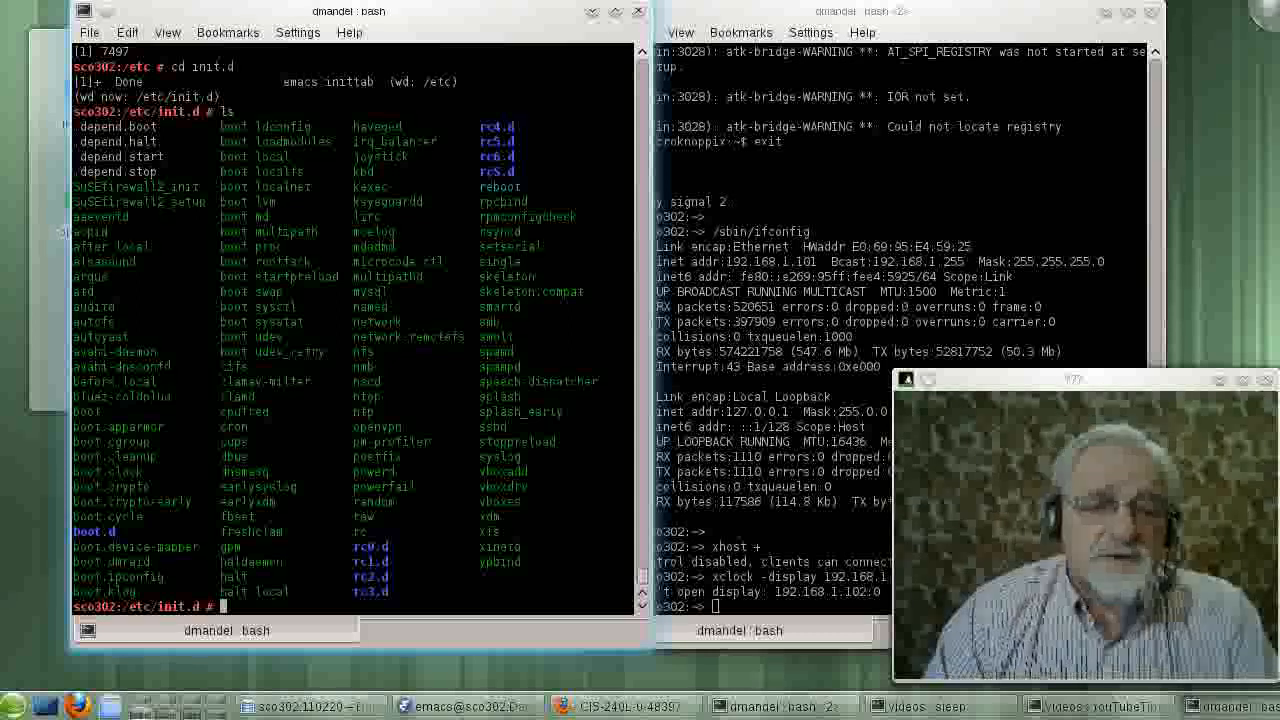
{"action": "type", "text": "emacs rc &"}
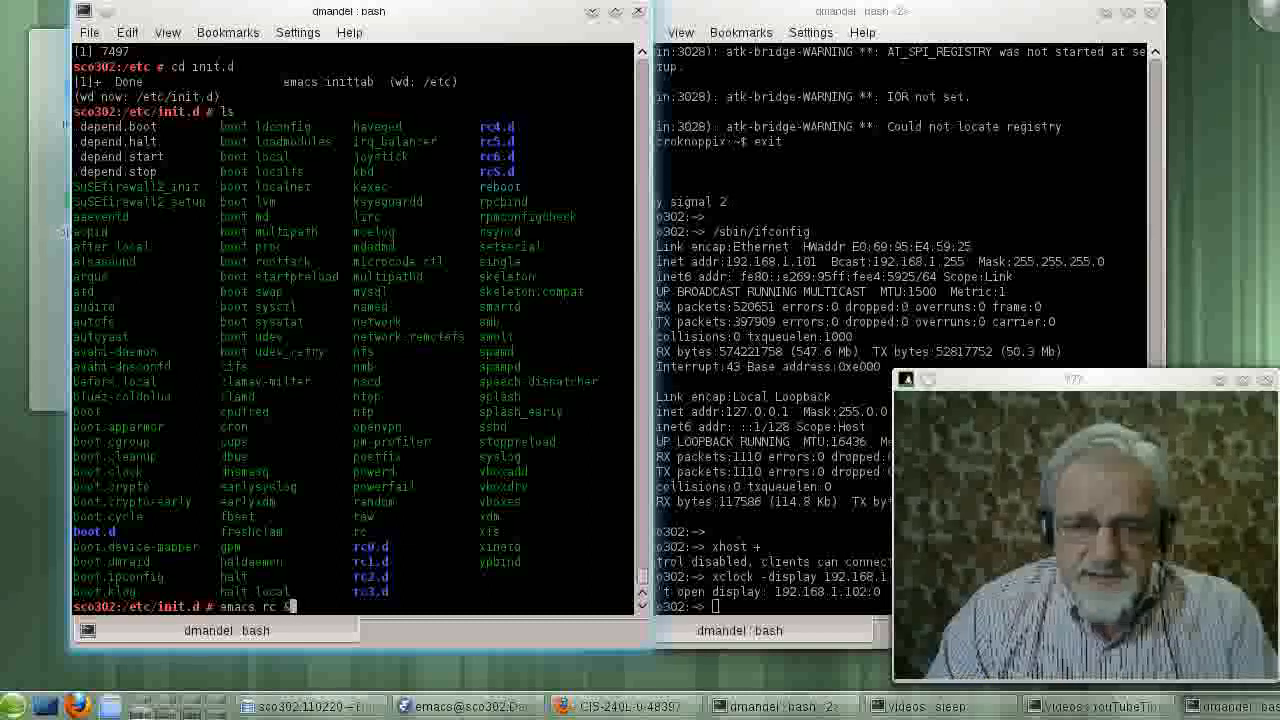
{"action": "key", "text": "Return"}
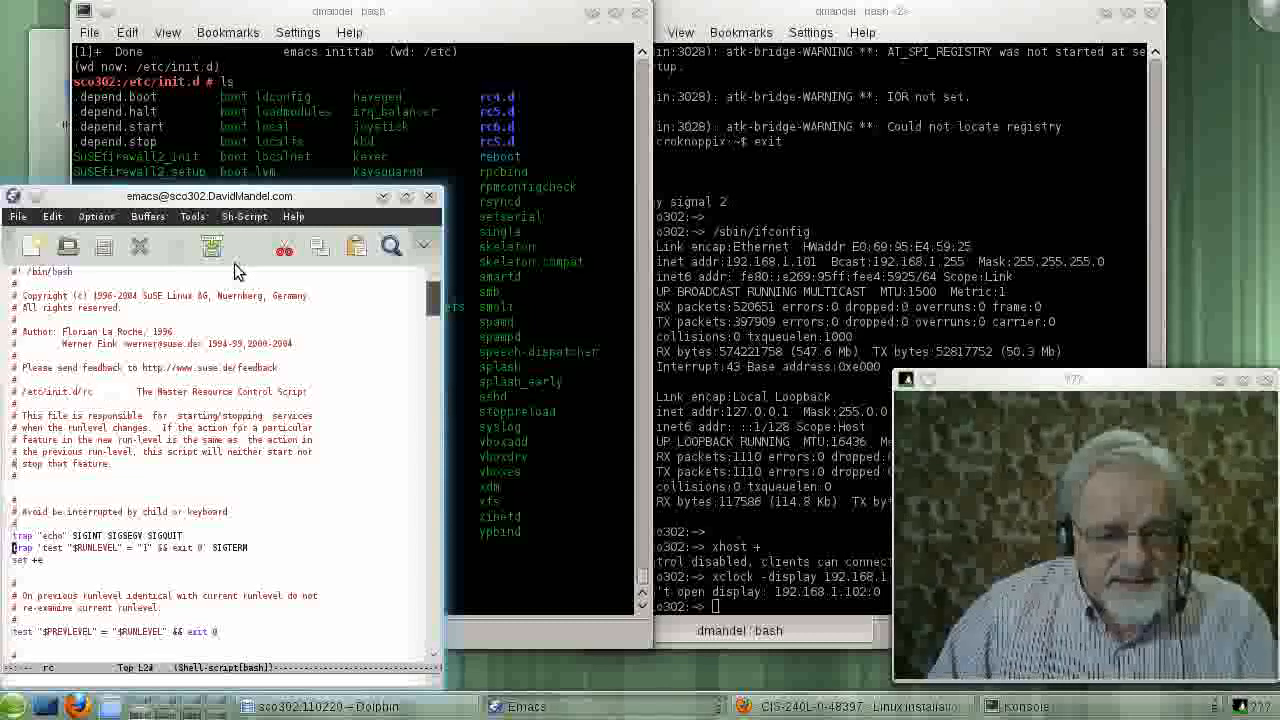
Step: Scroll rc past the header comments and runlevel checks to the bootsplash and rc.status lines
{"action": "scroll", "scroll_direction": "down", "scroll_amount": 3}
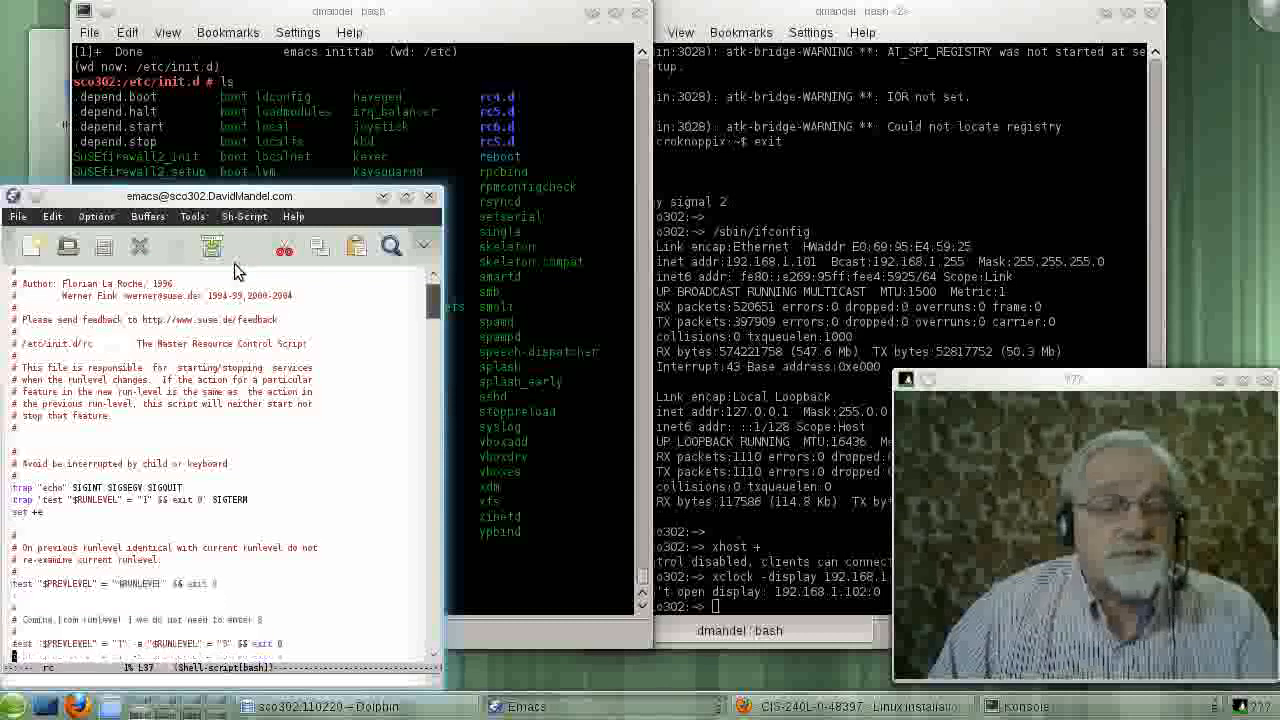
{"action": "scroll", "scroll_direction": "down", "scroll_amount": 3}
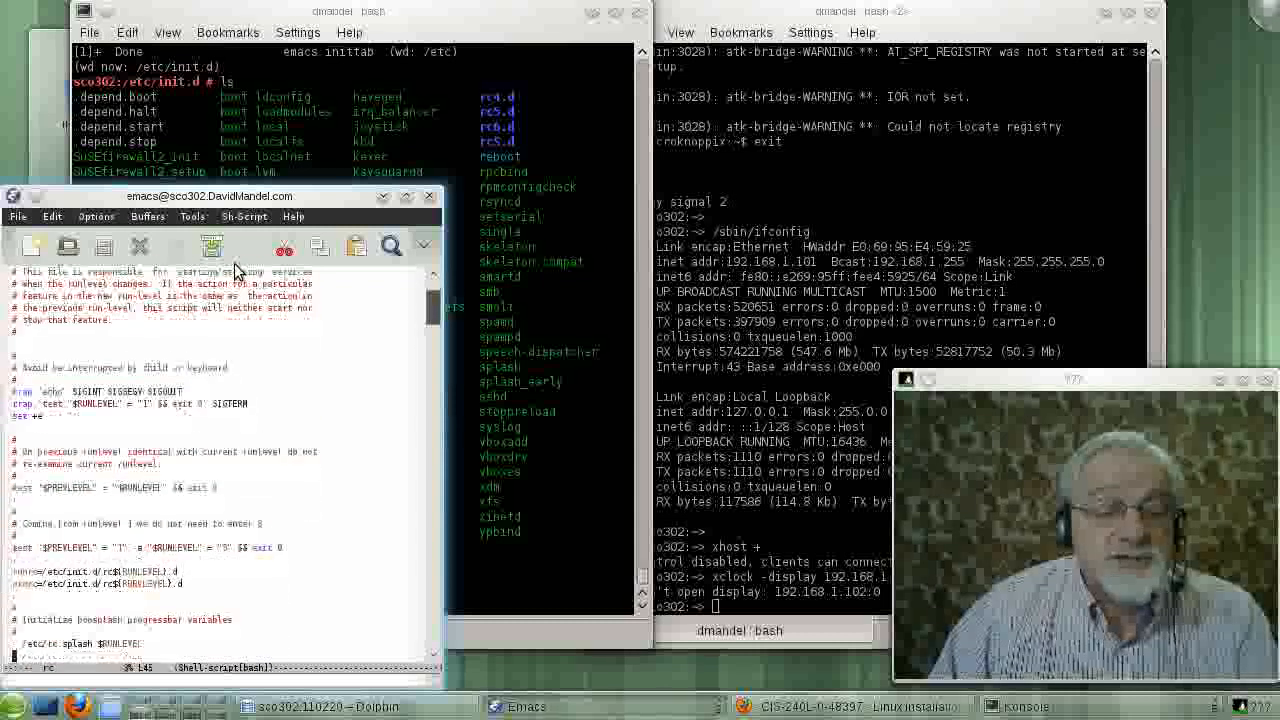
{"action": "scroll", "scroll_direction": "down", "scroll_amount": 3}
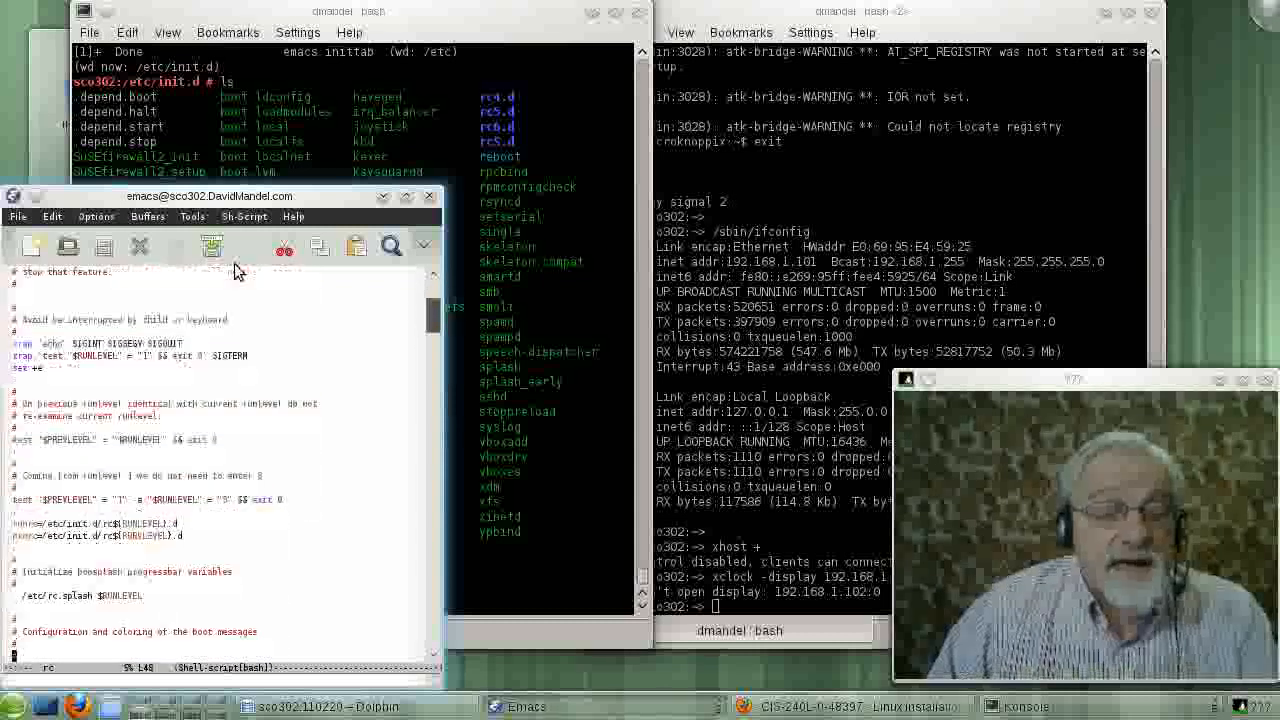
{"action": "scroll", "scroll_direction": "down", "scroll_amount": 3}
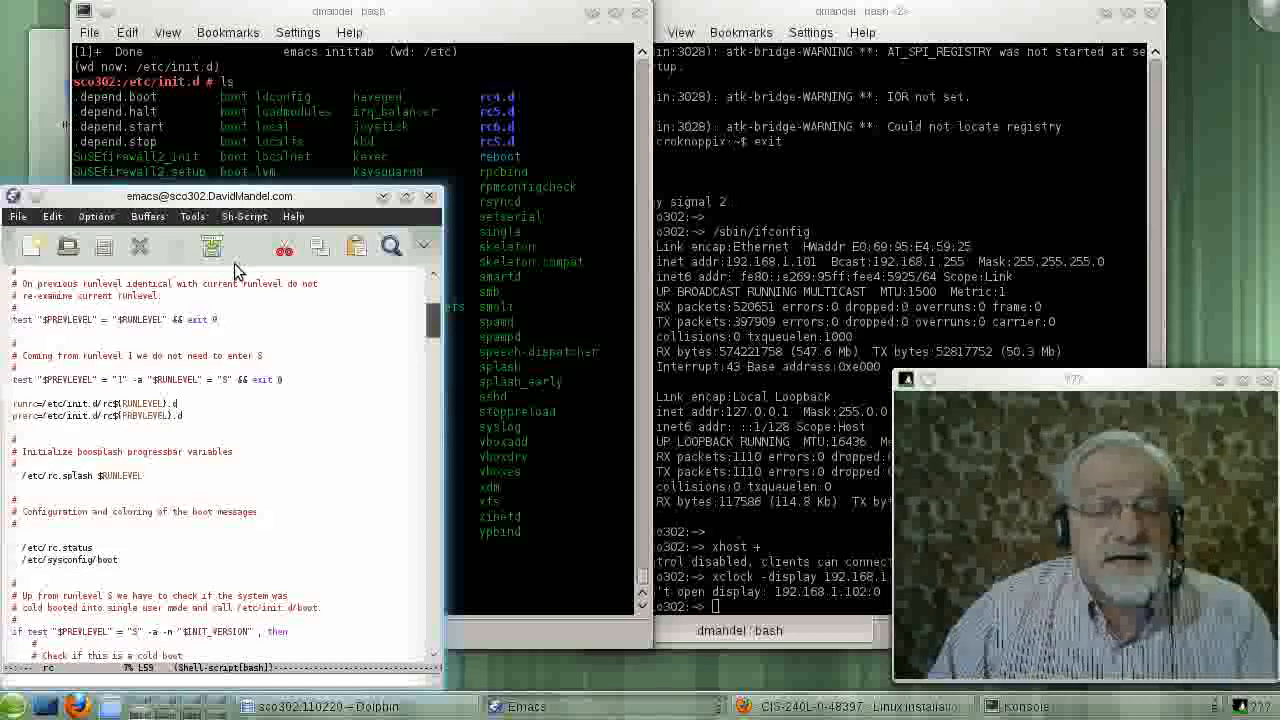